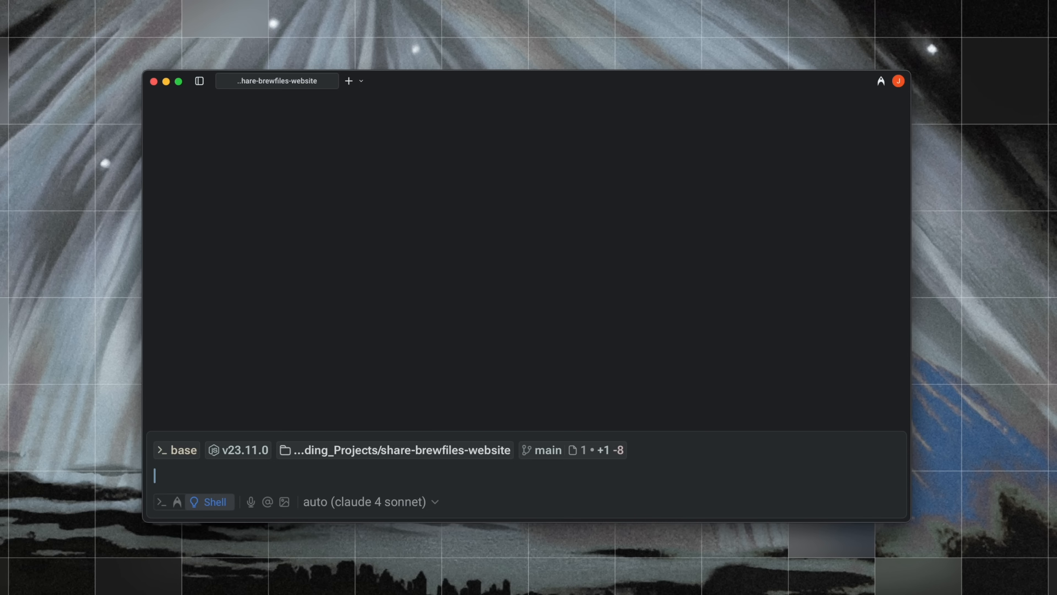
Search project files for 'brewfiles' and open BrewfilesRoute.tsx in the editor pane.
key("cmd+p")
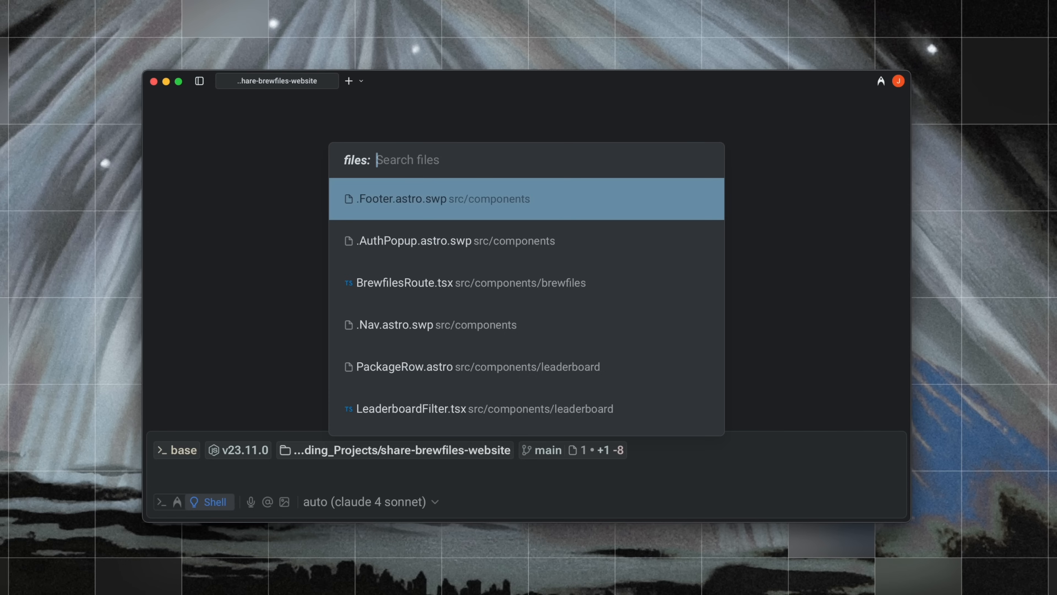
type("brewfiles")
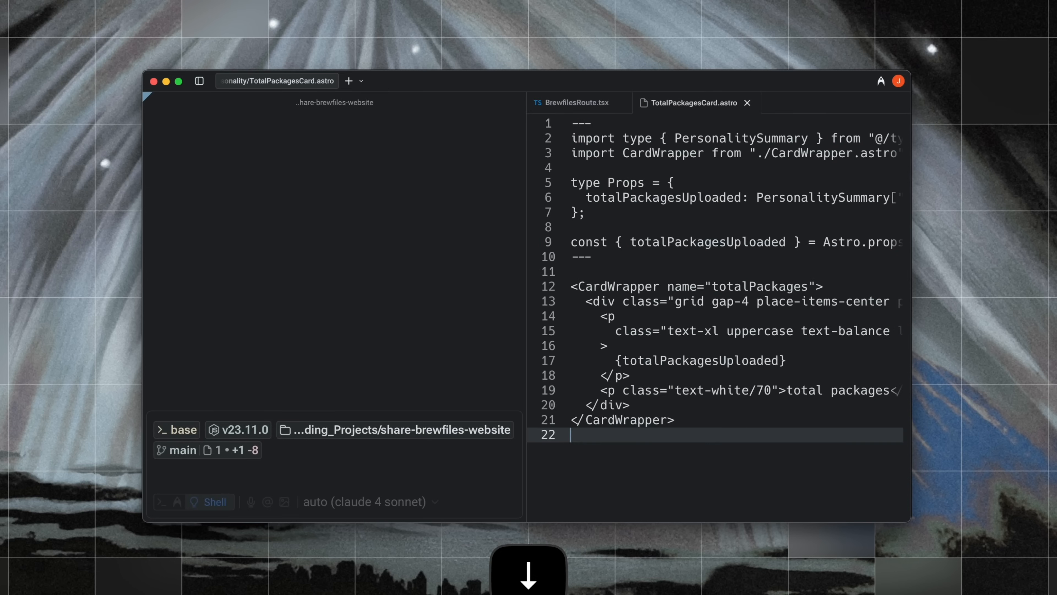
Open LeaderboardFilter.tsx via 'leaderb' search and switch between it and TotalPackagesCard.astro.
type("leaderb")
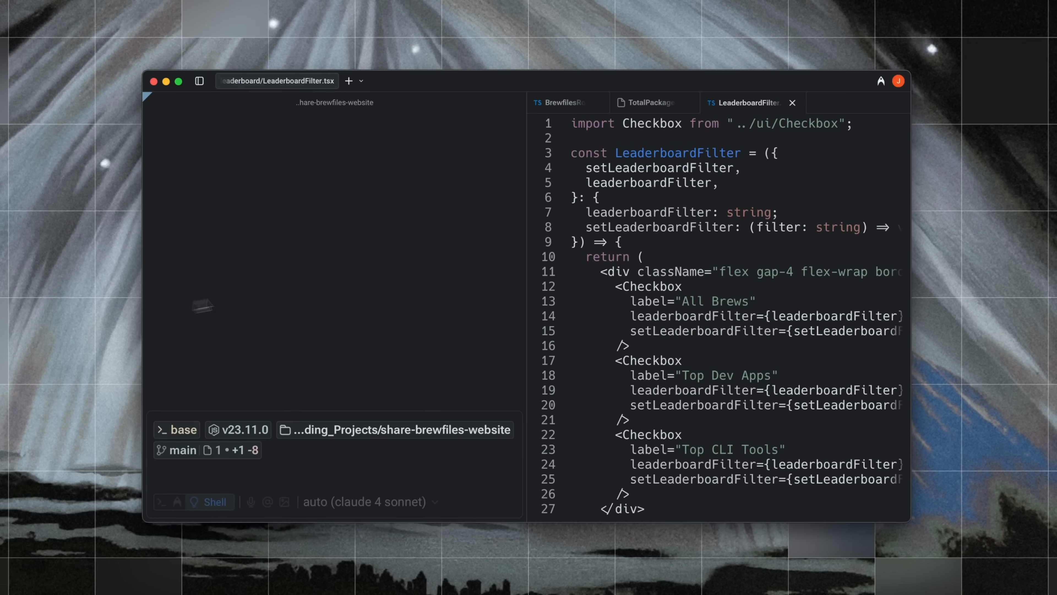
left_click(562, 103)
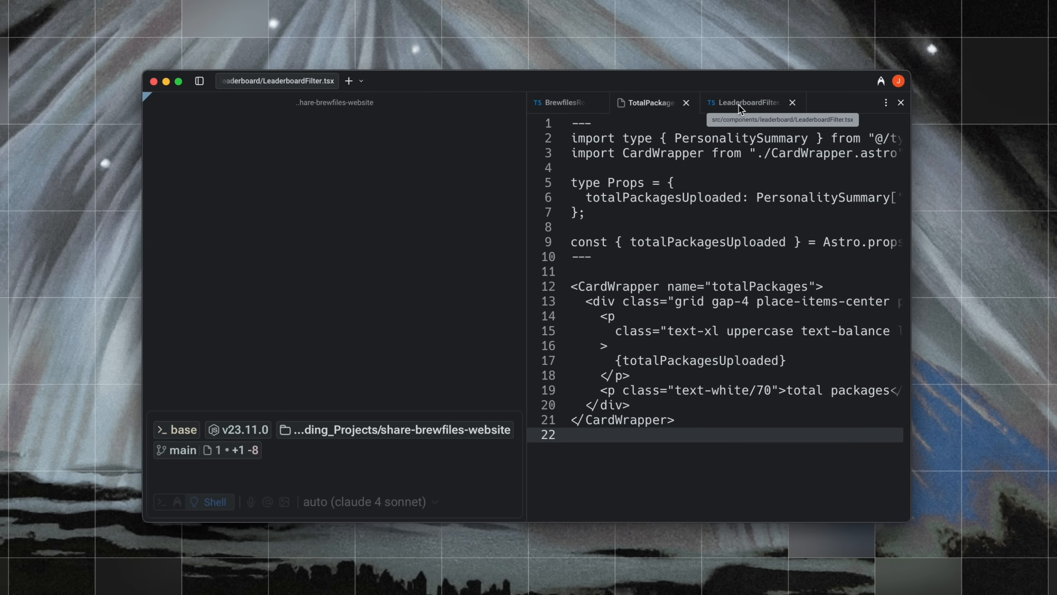
left_click(747, 102)
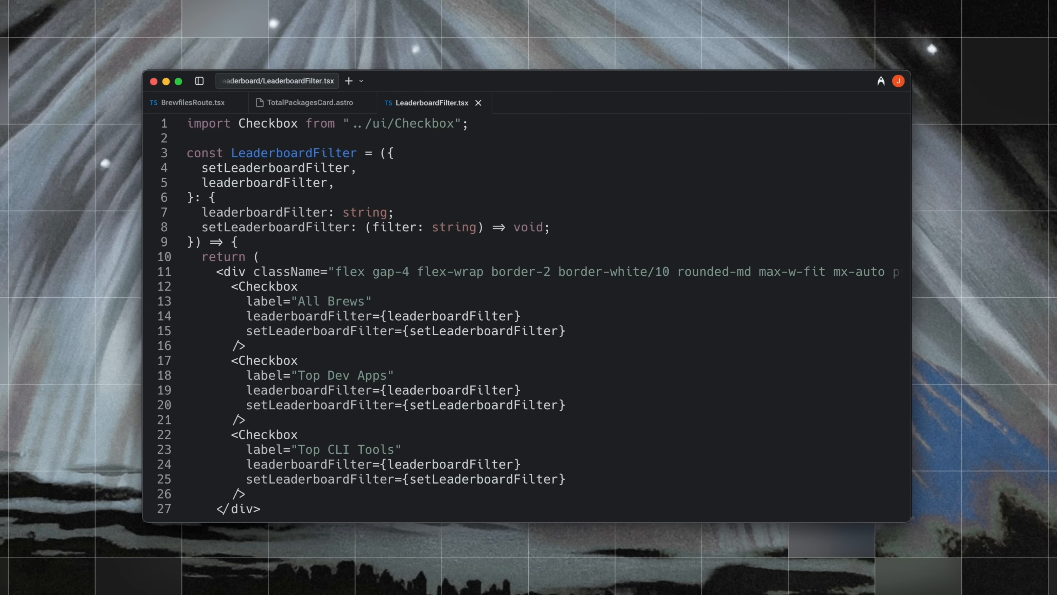
Find 'leaderboard' in LeaderboardFilter.tsx, then clear the query.
key("cmd+f")
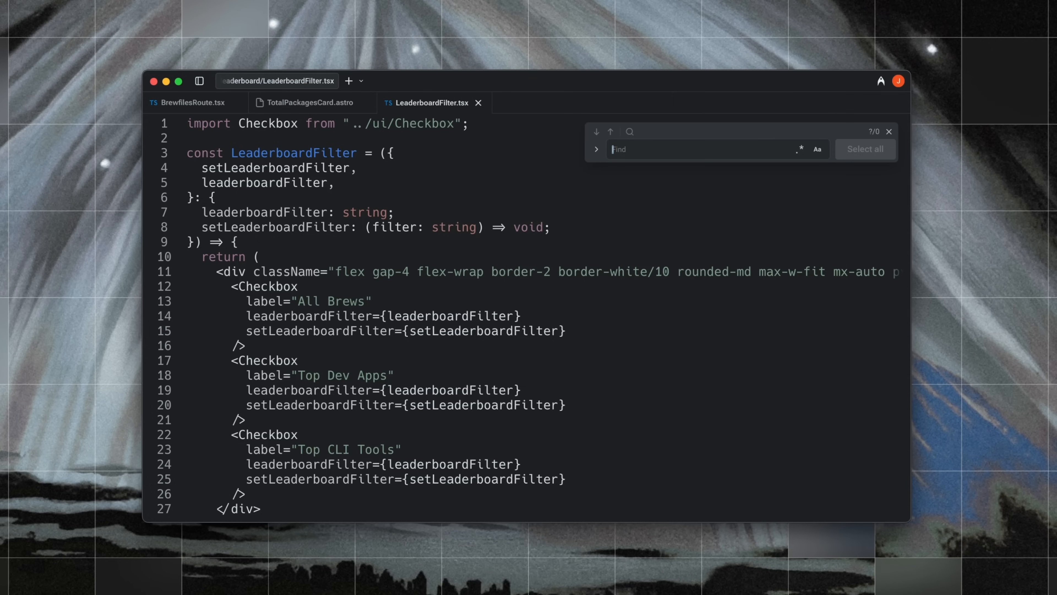
type("leader")
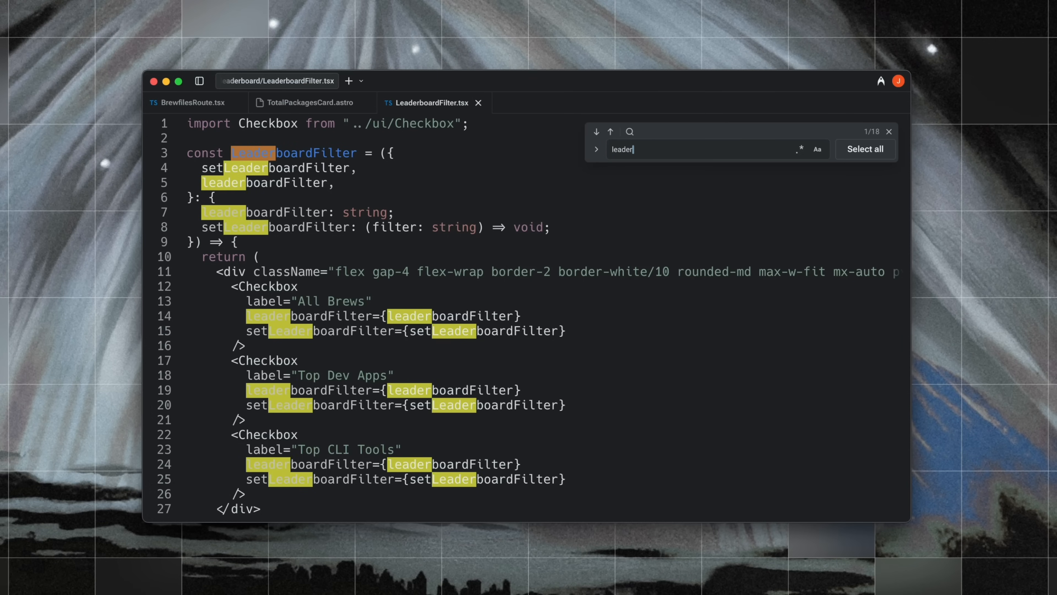
type("board")
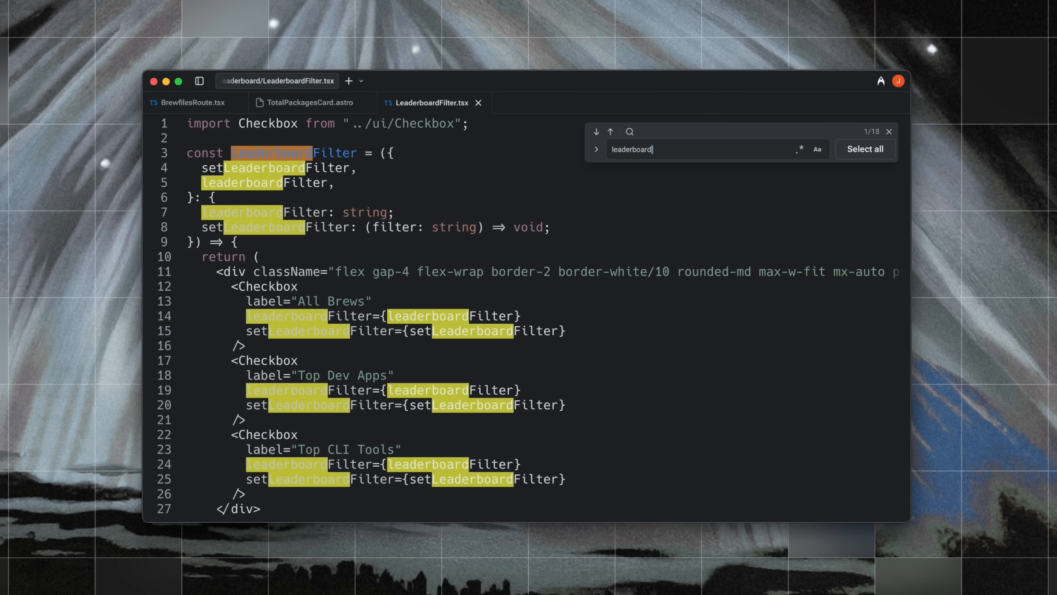
key("backspace")
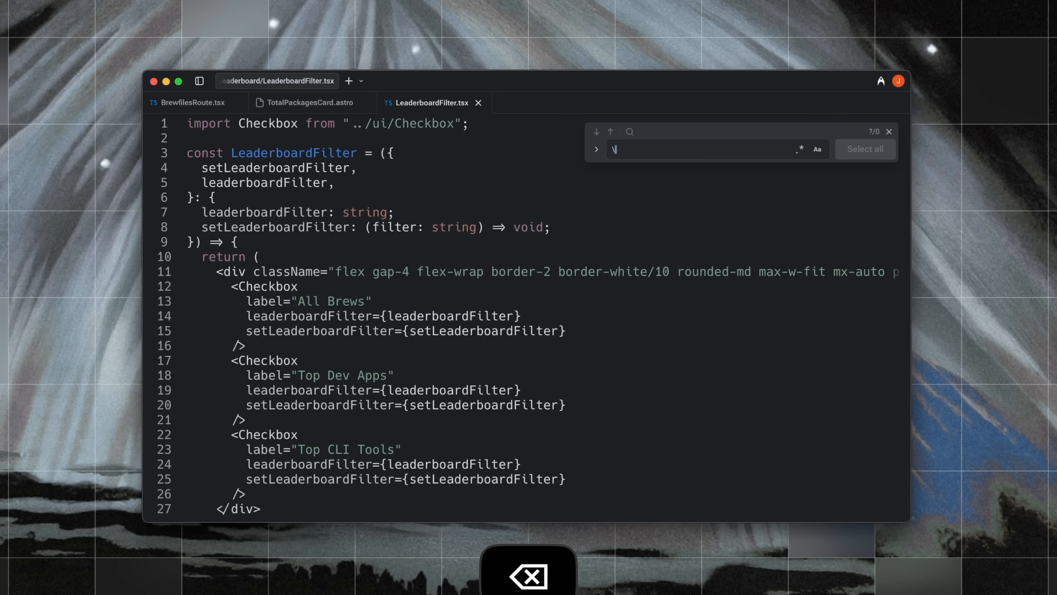
Search the regex \bleaderboard\w* with regex mode on and reveal the replace field.
type("bleaderboard\\w*")
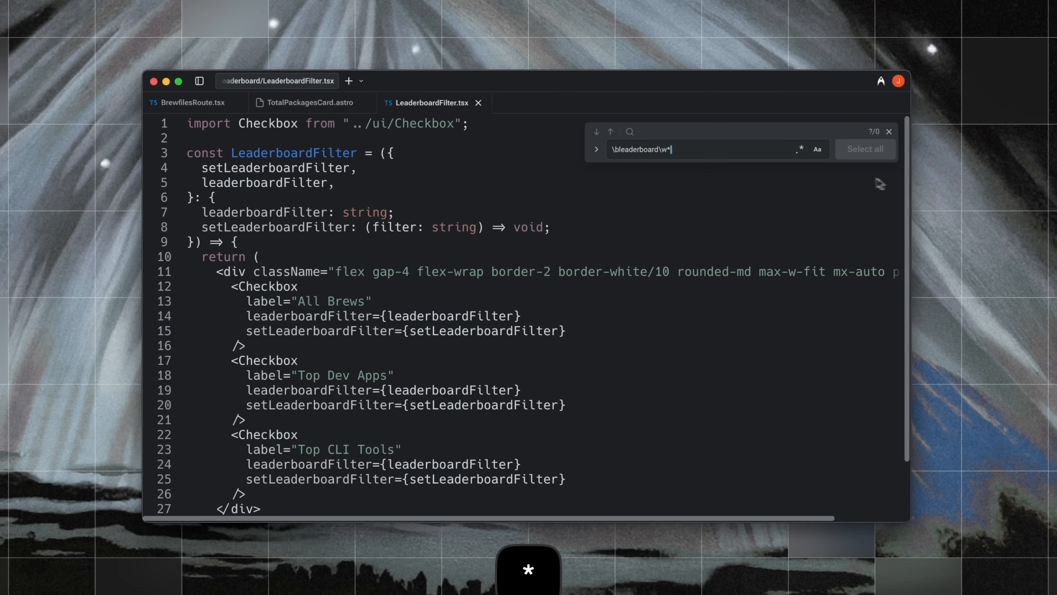
left_click(800, 149)
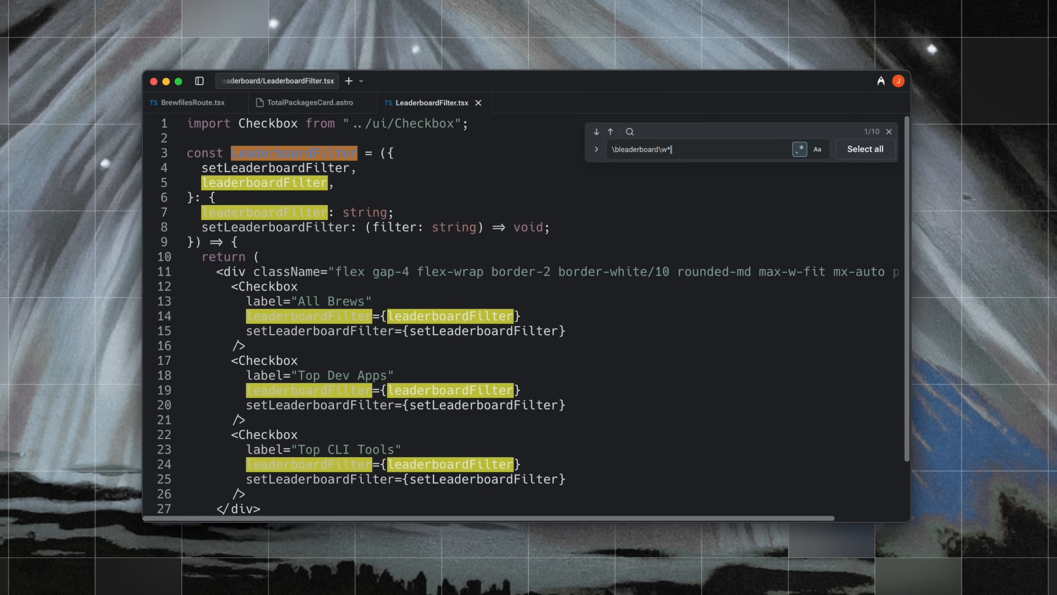
left_click(889, 131)
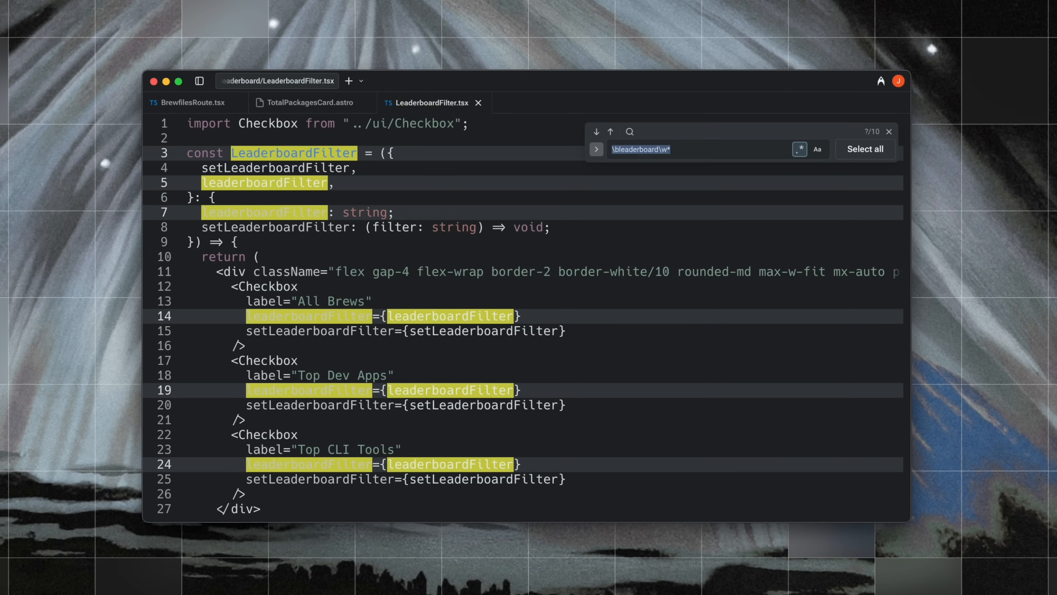
Replace all leaderboardFilter matches with toolFilter, preserving case.
type("toolFilter")
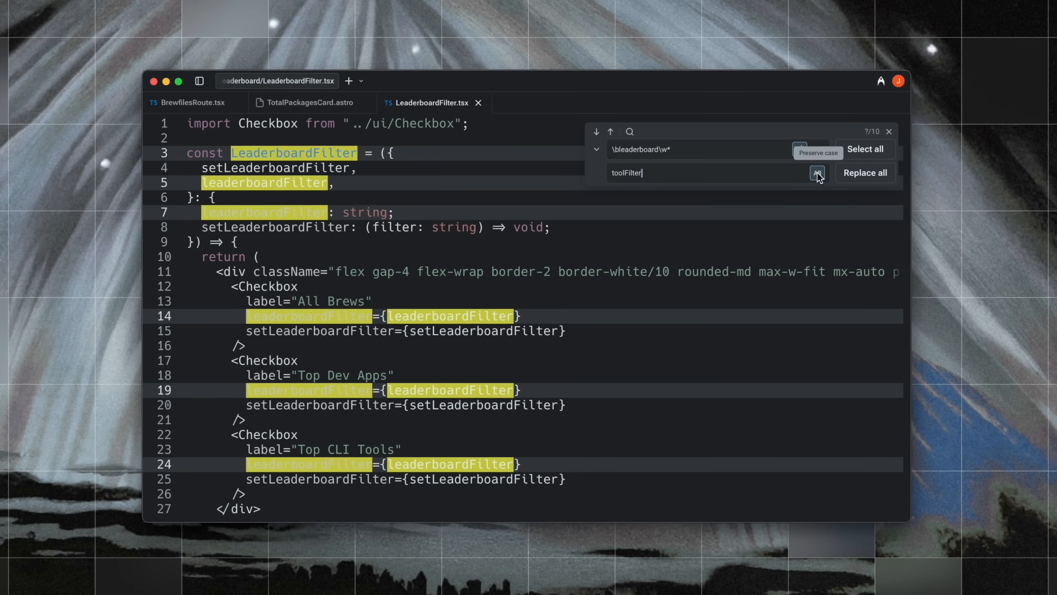
left_click(865, 172)
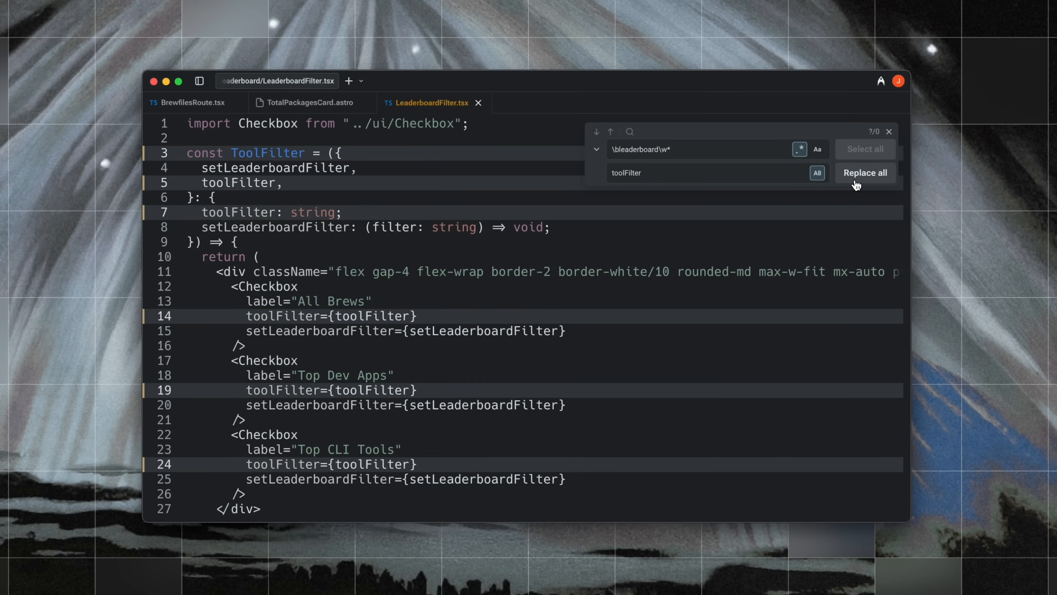
double_click(268, 153)
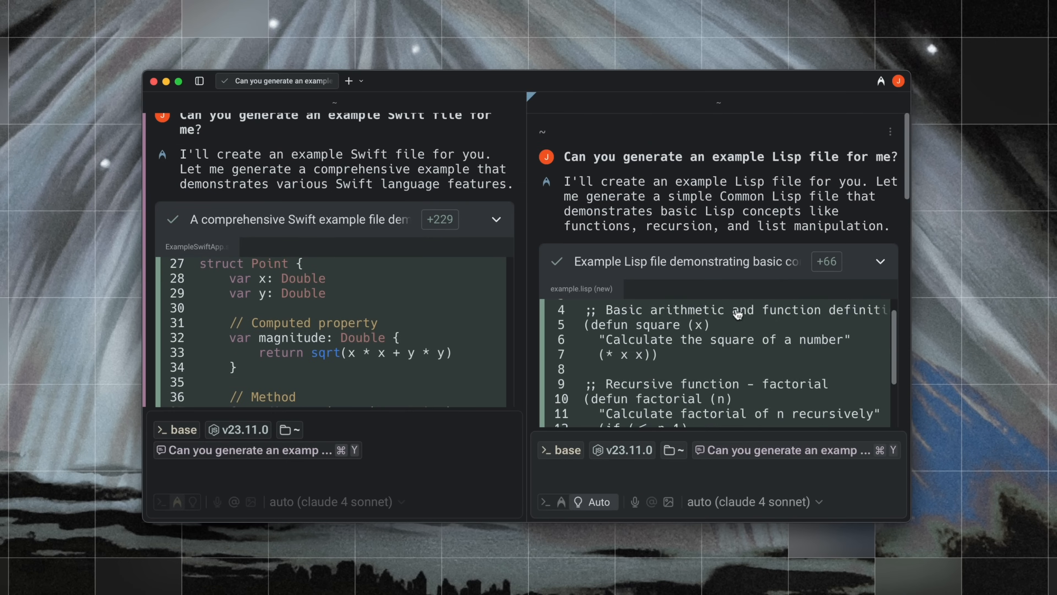
scroll("down", 3)
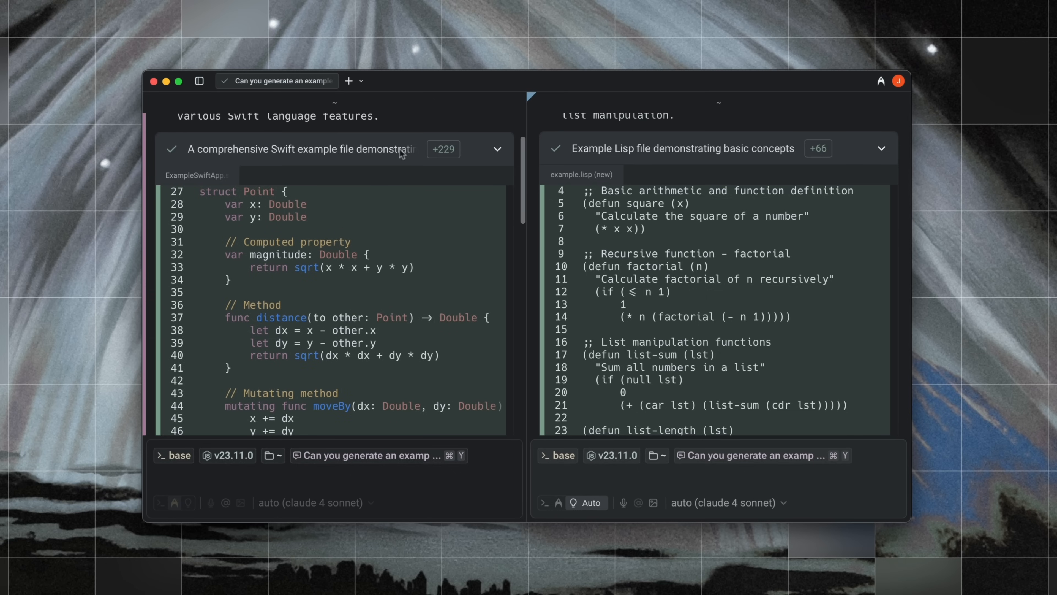
scroll("down", 3)
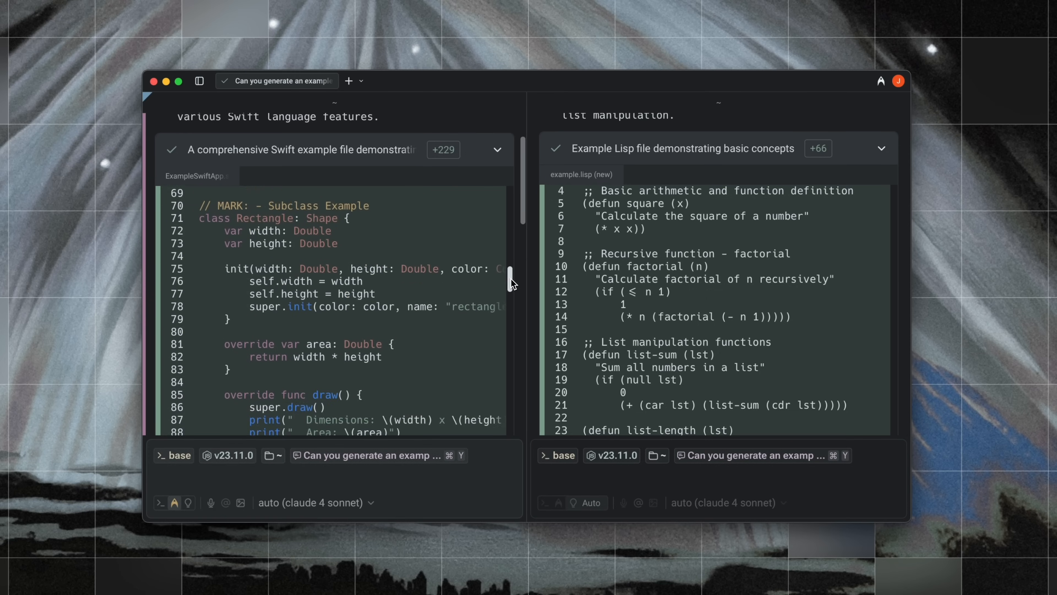
scroll("down", 3)
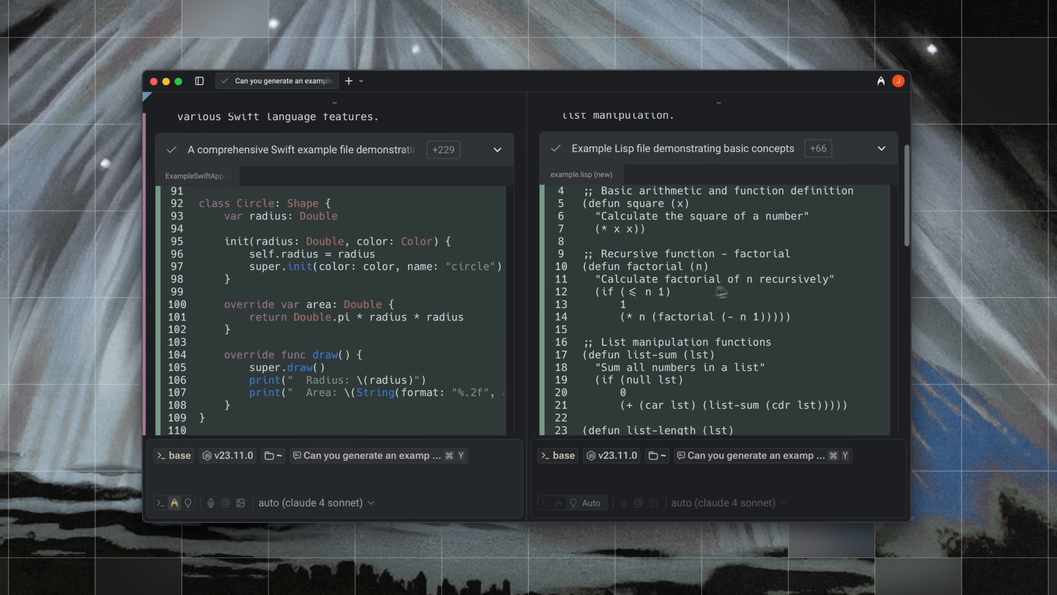
scroll("down", 3)
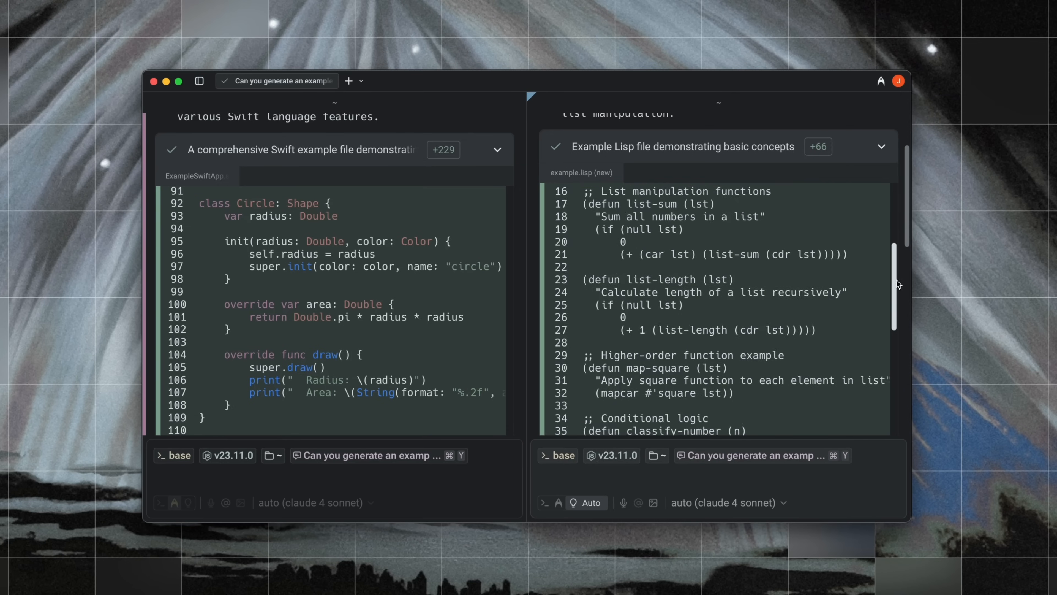
scroll("down", 3)
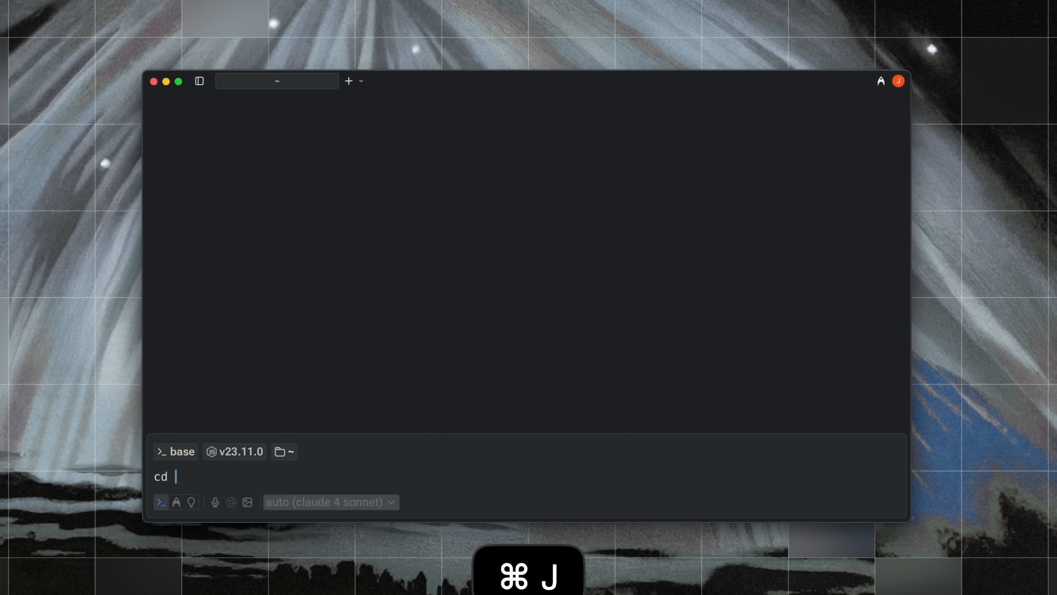
Ask the agent to explain how preprocessing the training data works in March-Madness-ML.
type("Can you explain how preprocessing the training data works in")
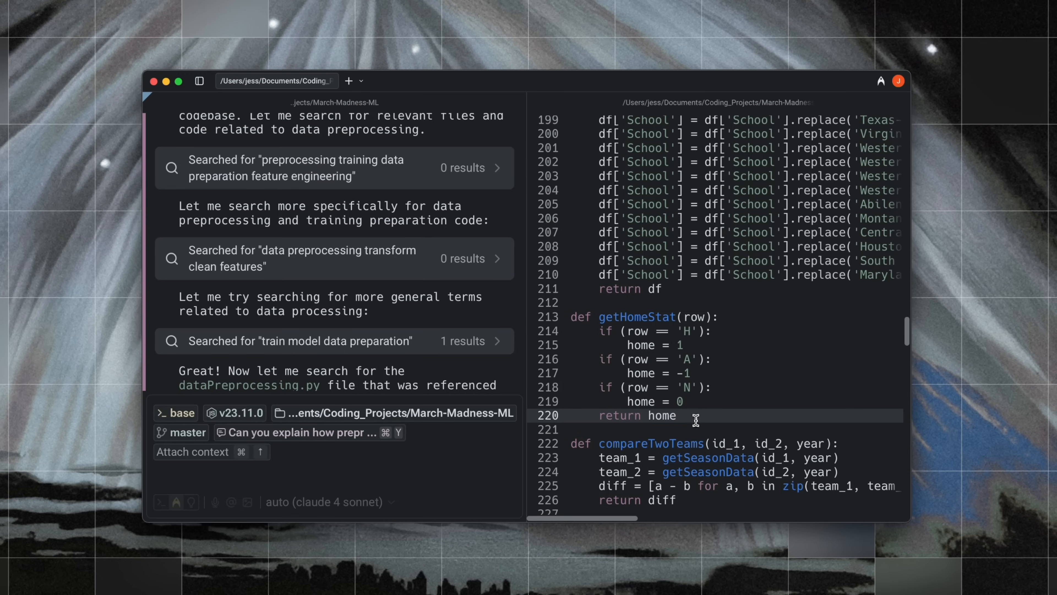
mouse_move(676, 351)
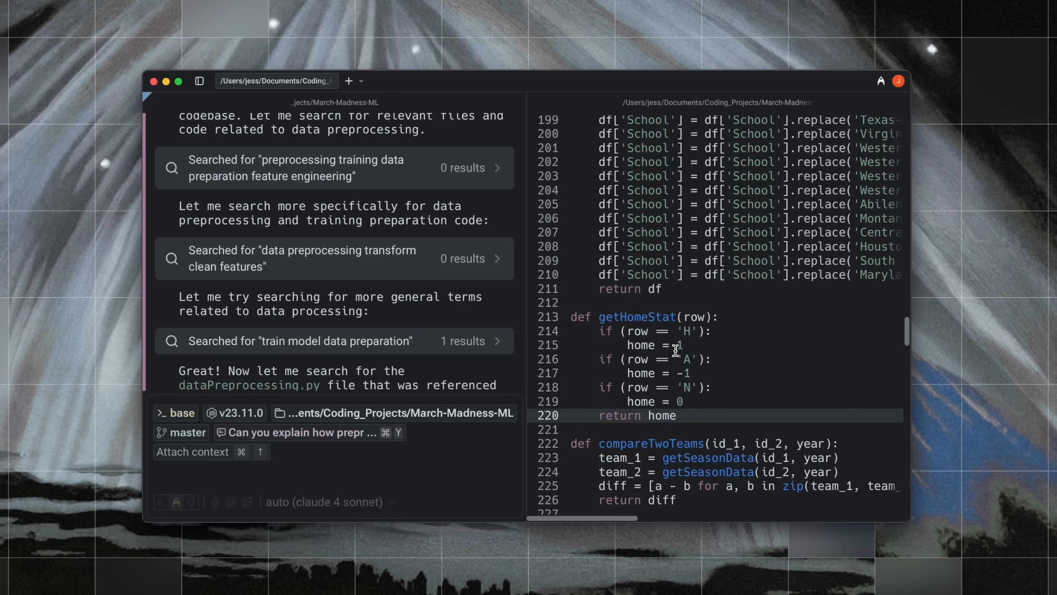
mouse_move(477, 341)
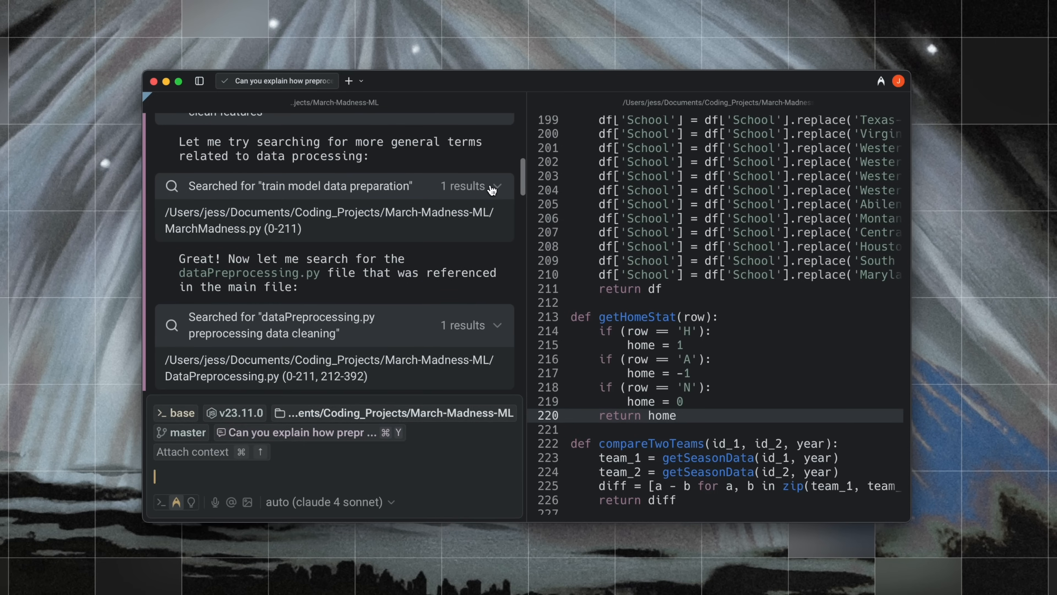
Attach the cited DataPreprocessing.py:327 snippet from the agent's answer as prompt context.
left_click(282, 228)
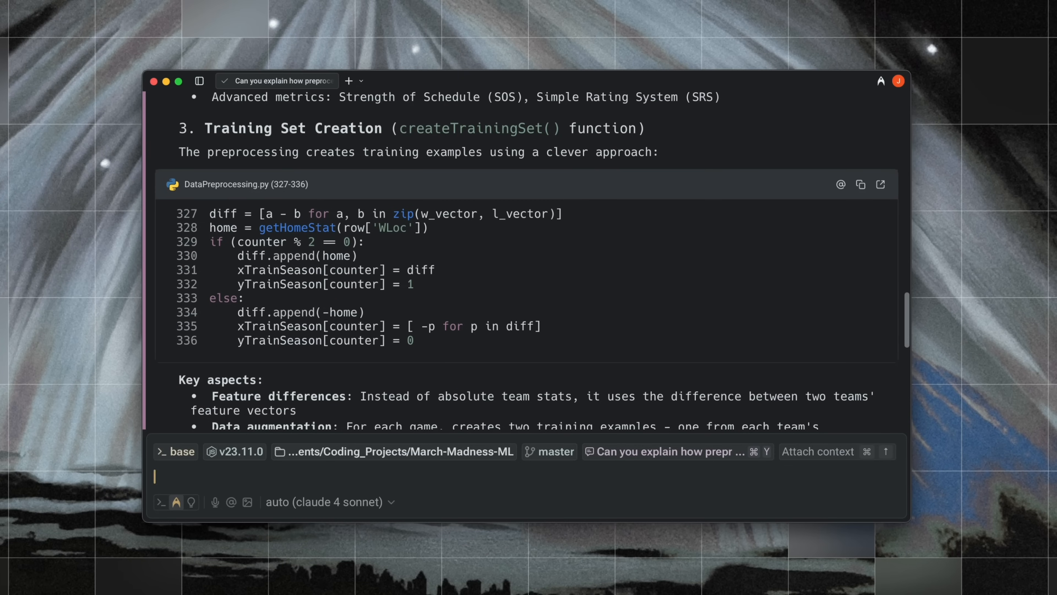
mouse_move(212, 224)
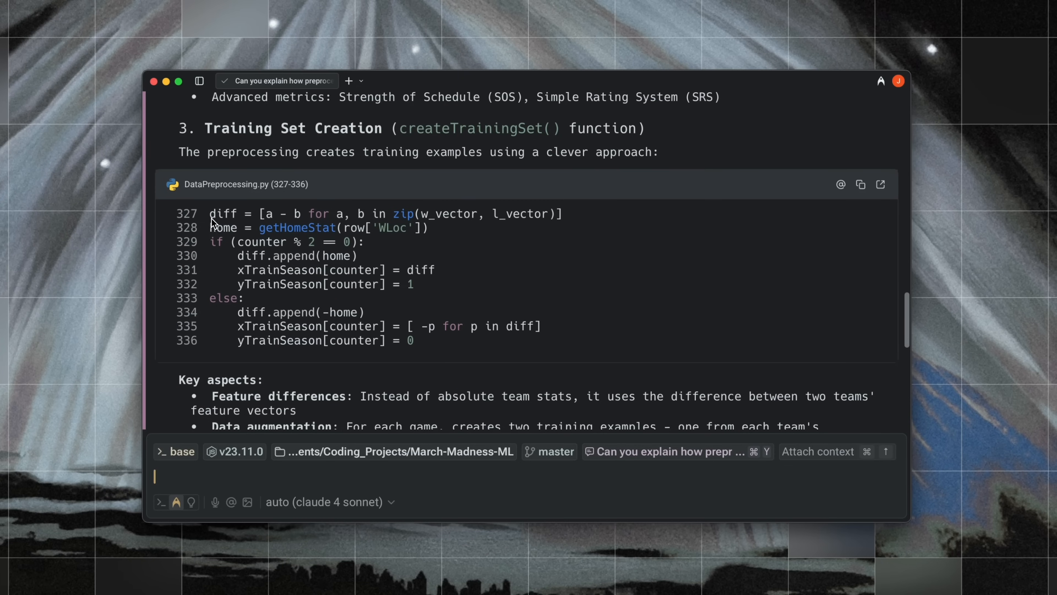
left_click(841, 184)
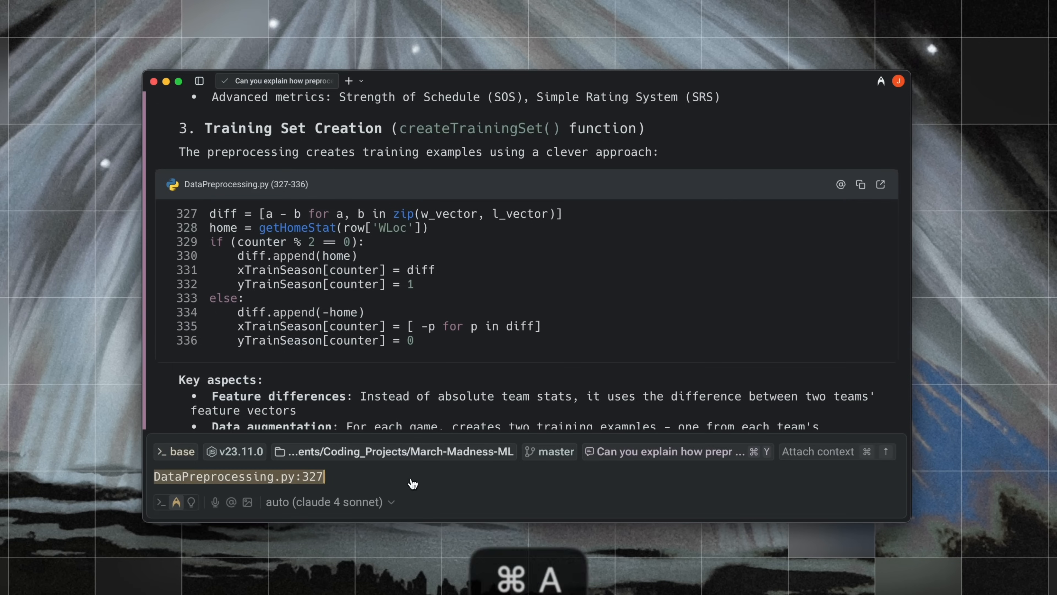
left_click(348, 80)
type("Can you ")
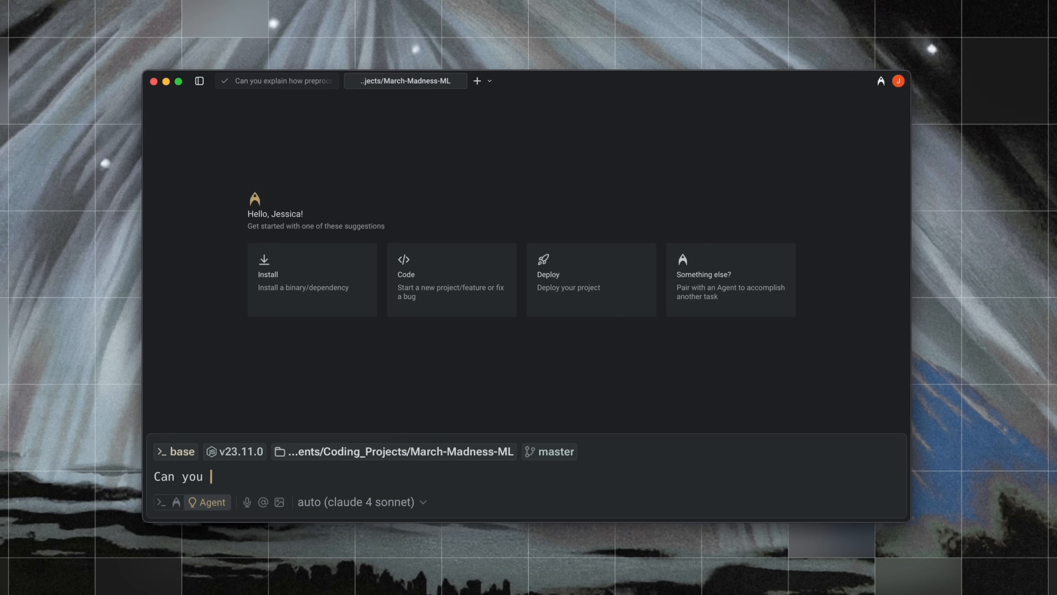
Ask the agent to use absolute team stats instead of the difference, pasting the DataPreprocessing.py:327 citation.
type("update the code here to use the absol")
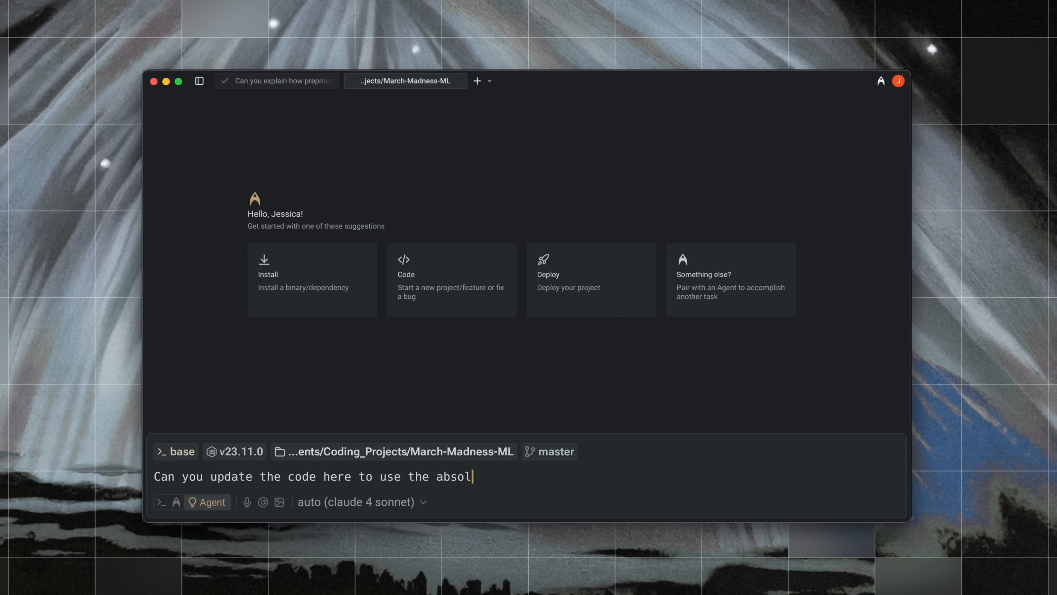
type("ute team stats instead of the differe")
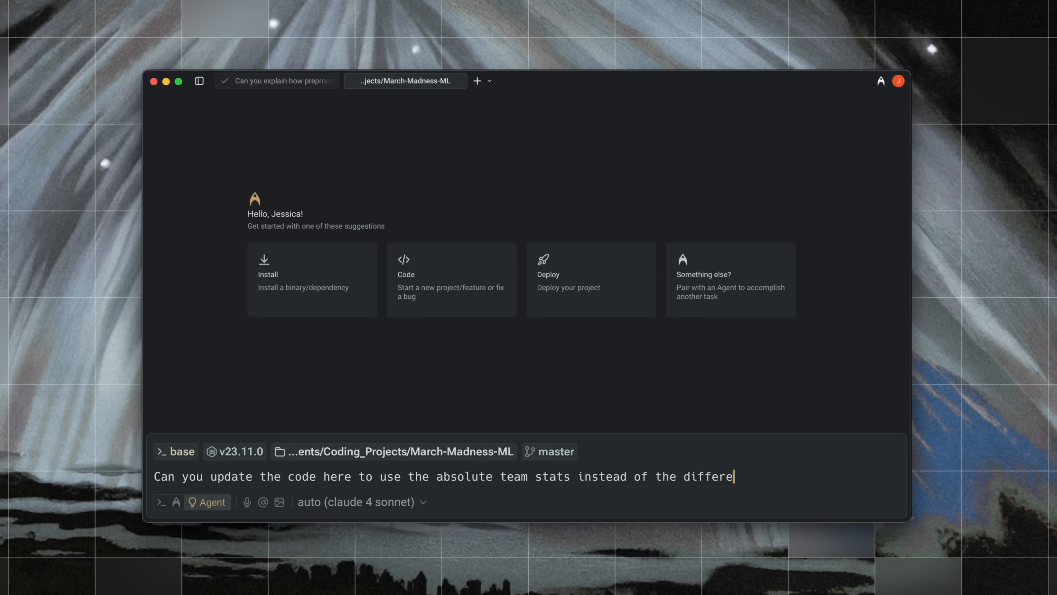
type("nce between the two team's vectors?")
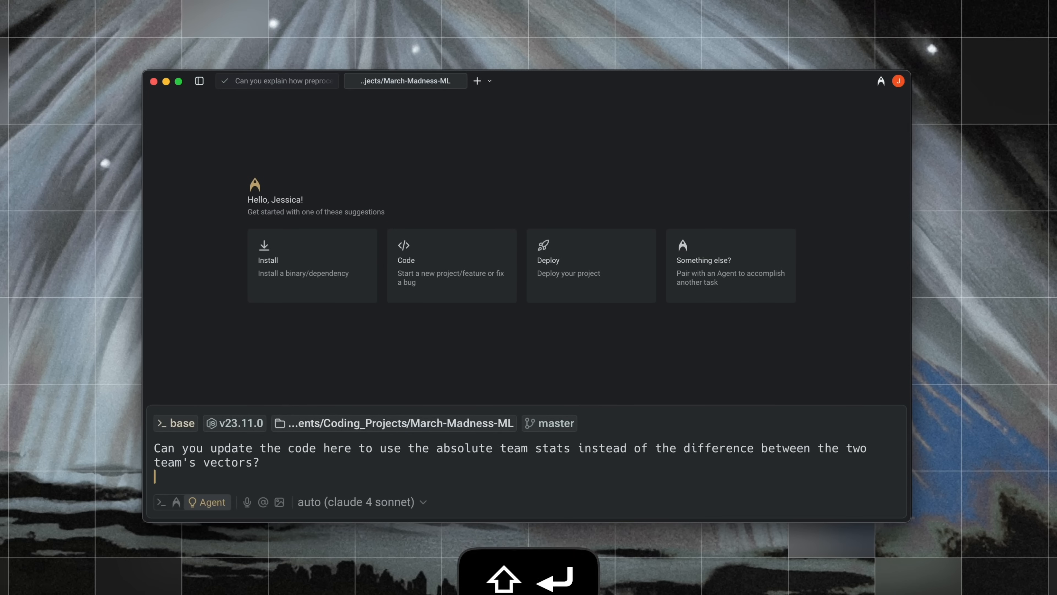
key("cmd+v")
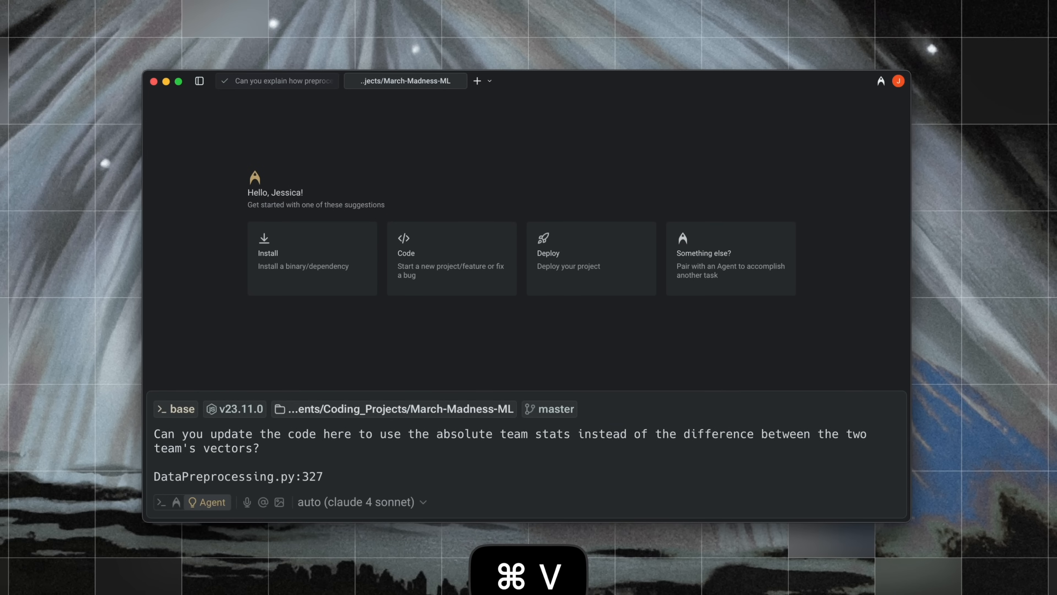